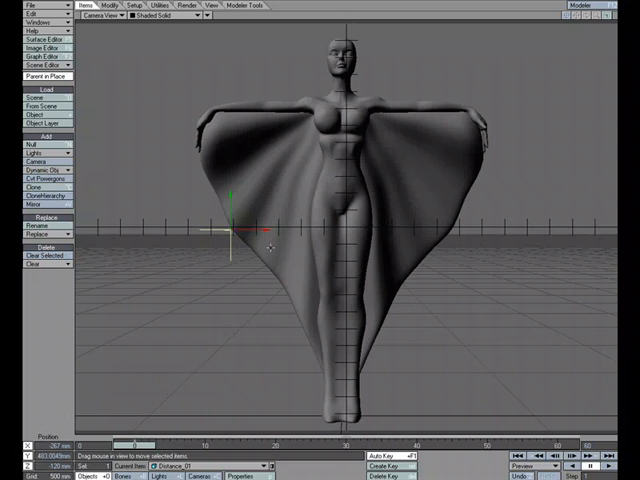
{"action": "mouse_move", "coordinate": [344, 110]}
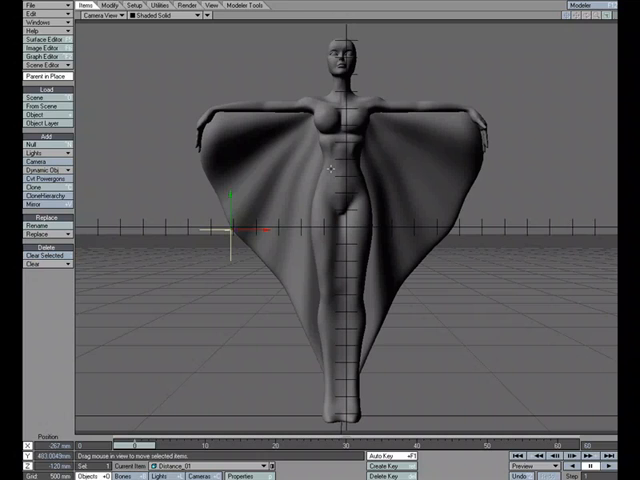
- Open the Surface Editor on the figure model's Base surface
{"action": "left_click", "coordinate": [36, 66]}
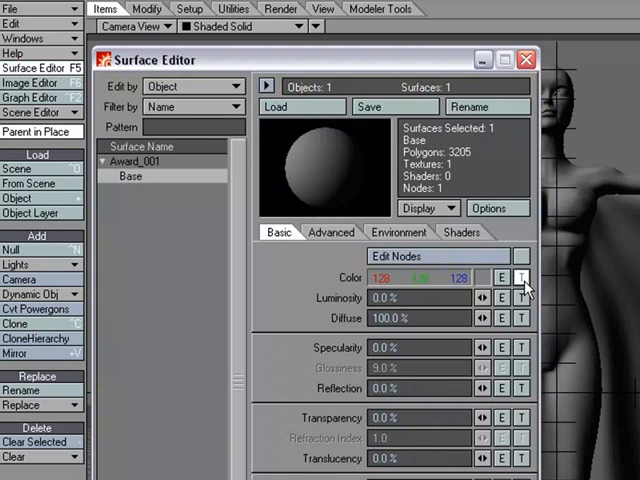
- Add a colour texture to the Base surface and open the Render tab for a VIPER preview
{"action": "left_click", "coordinate": [520, 277]}
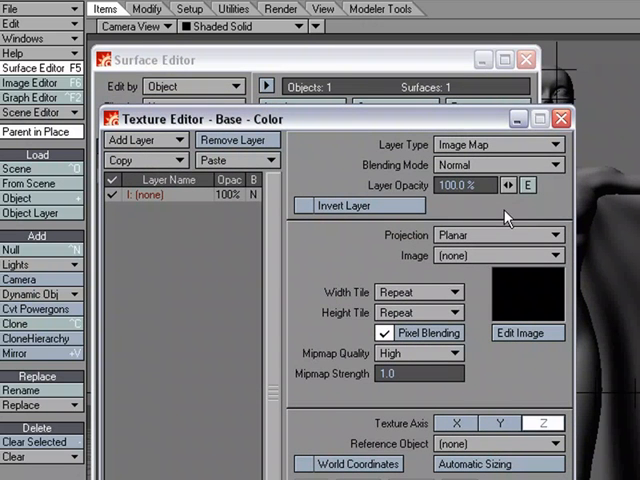
{"action": "left_click", "coordinate": [282, 9]}
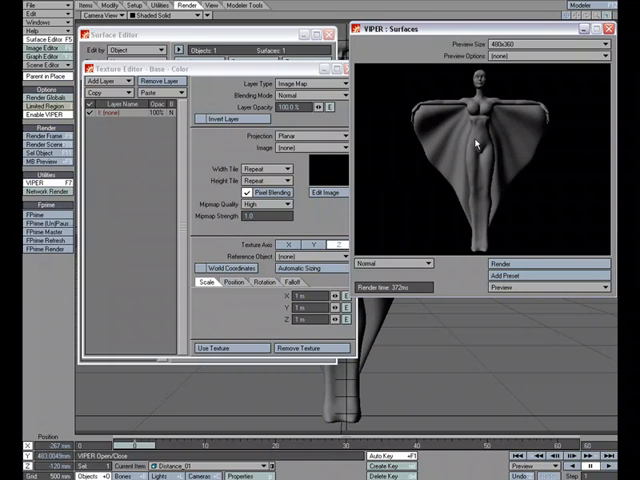
{"action": "mouse_move", "coordinate": [476, 148]}
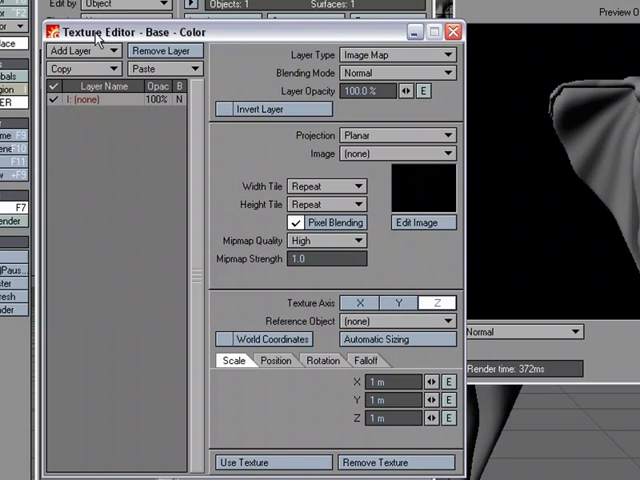
{"action": "mouse_move", "coordinate": [310, 63]}
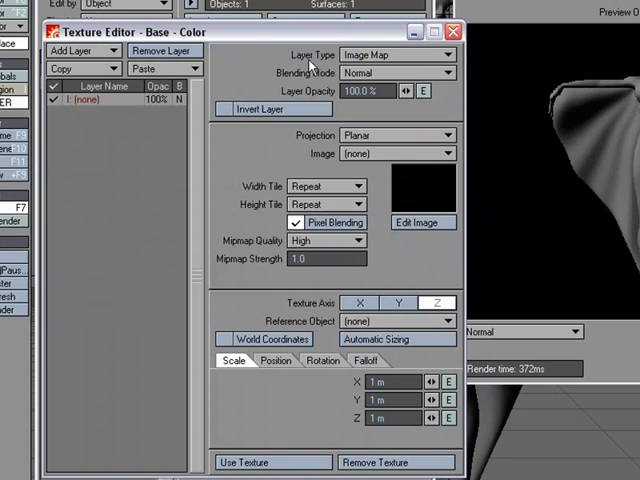
- Make the colour layer a Gradient using Distance to Object with object Distance_01
{"action": "left_click", "coordinate": [400, 54]}
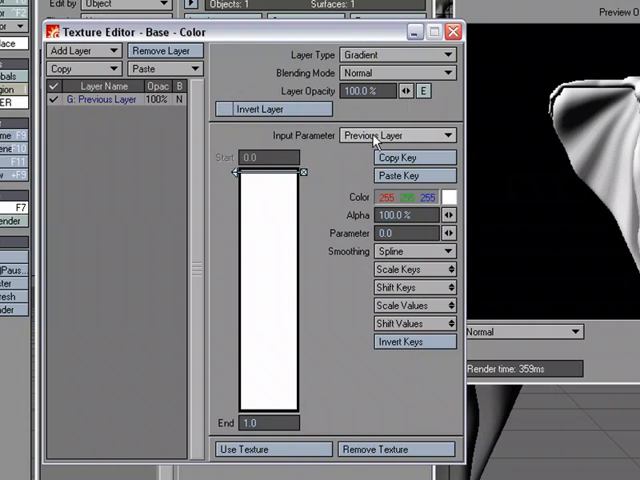
{"action": "left_click", "coordinate": [410, 135]}
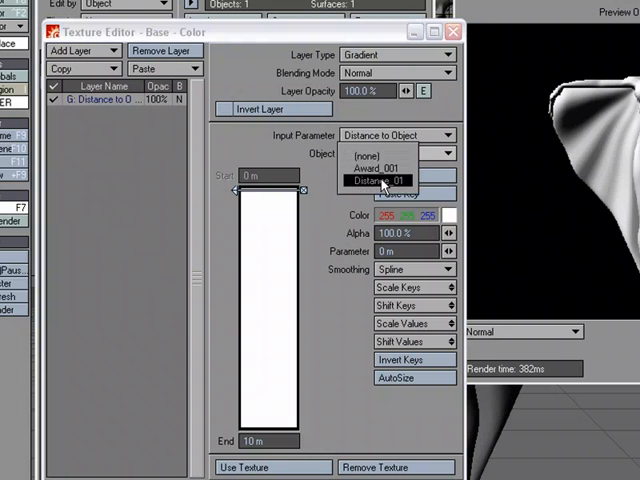
{"action": "left_click", "coordinate": [380, 181]}
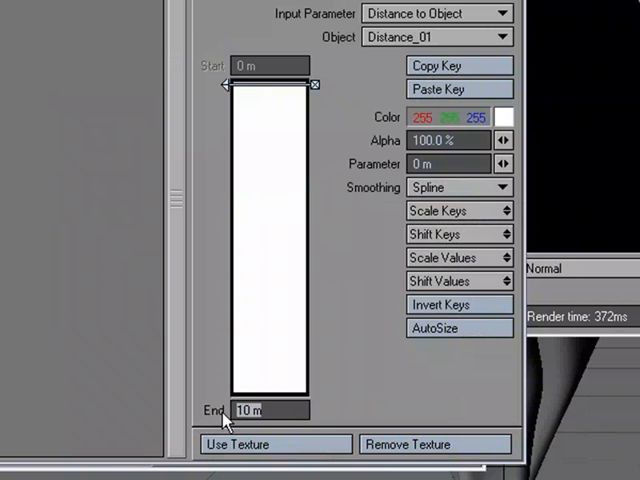
- Set the gradient End to 1 m and add a dragged blue key fading from white
{"action": "type", "text": "1"}
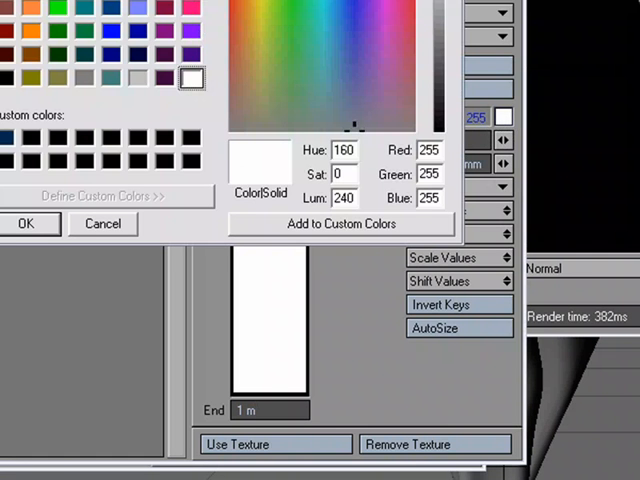
{"action": "left_click", "coordinate": [27, 223]}
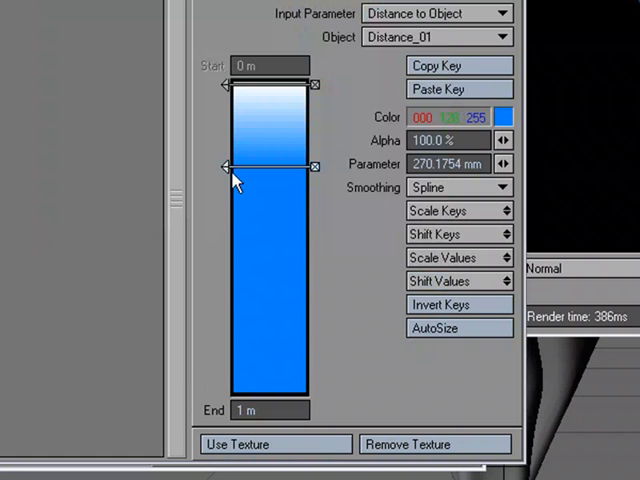
{"action": "left_click_drag", "start_coordinate": [225, 166], "coordinate": [225, 95]}
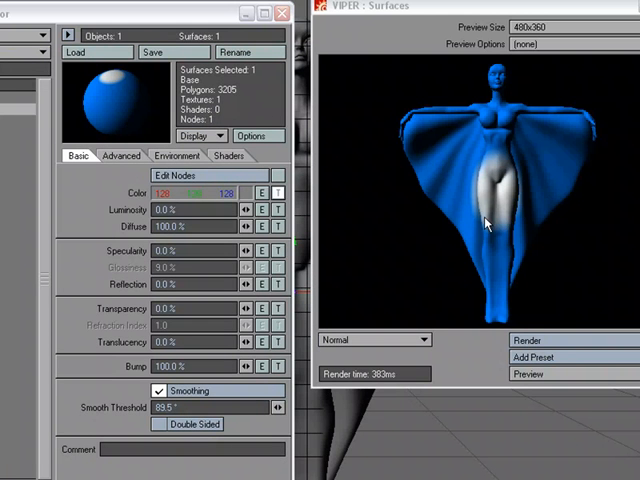
{"action": "mouse_move", "coordinate": [232, 208]}
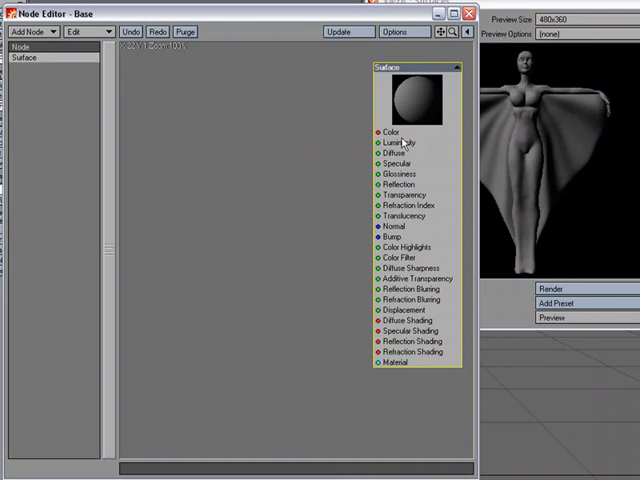
- Add a Gradient node to the Base network and give one key blue
{"action": "left_click", "coordinate": [37, 31]}
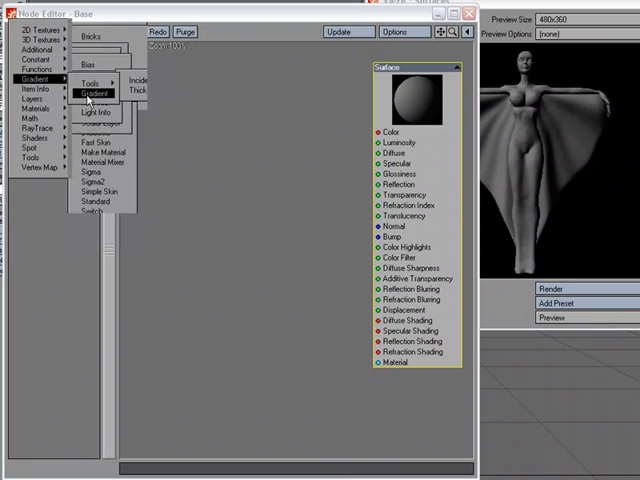
{"action": "left_click", "coordinate": [95, 93]}
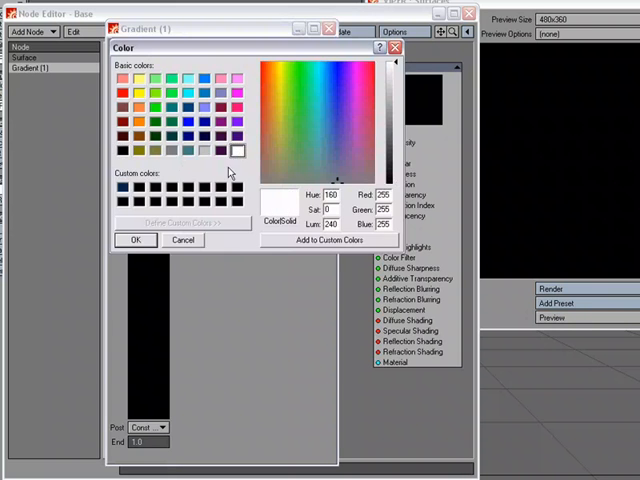
{"action": "left_click", "coordinate": [137, 240]}
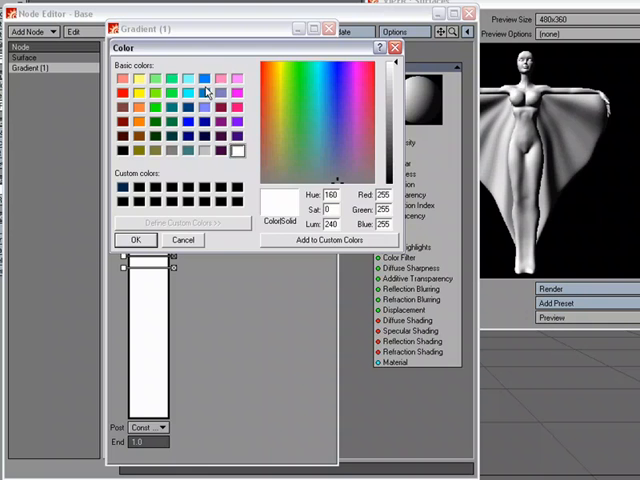
{"action": "left_click", "coordinate": [136, 240]}
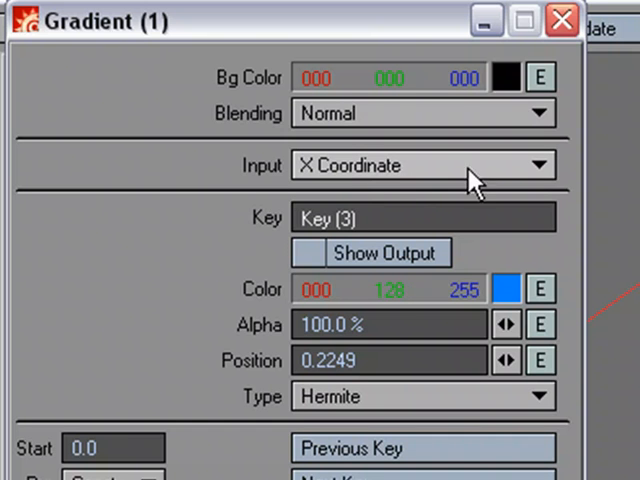
{"action": "mouse_move", "coordinate": [548, 180]}
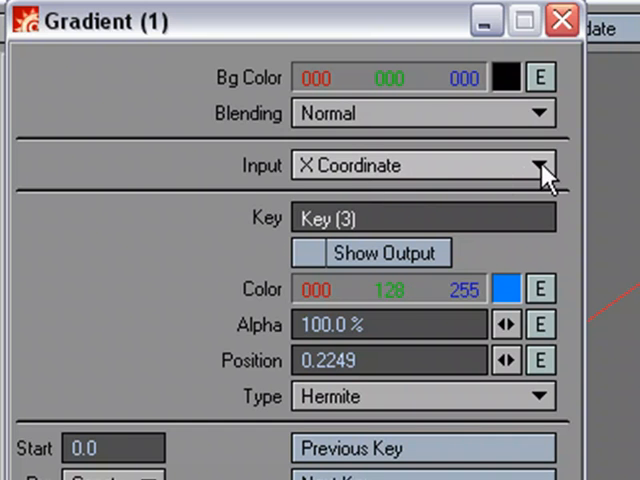
{"action": "mouse_move", "coordinate": [248, 183]}
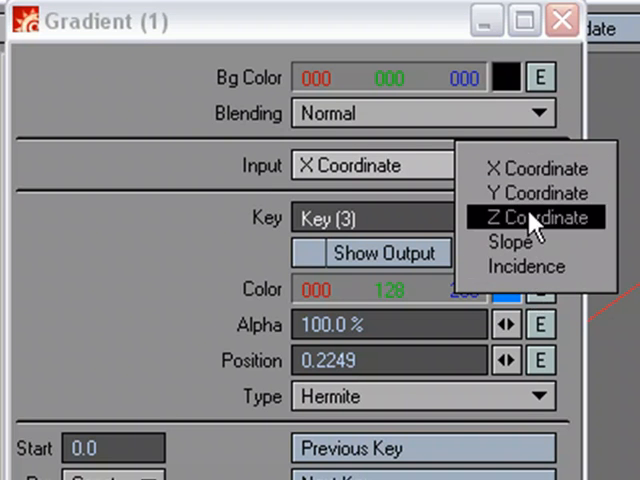
{"action": "mouse_move", "coordinate": [555, 280]}
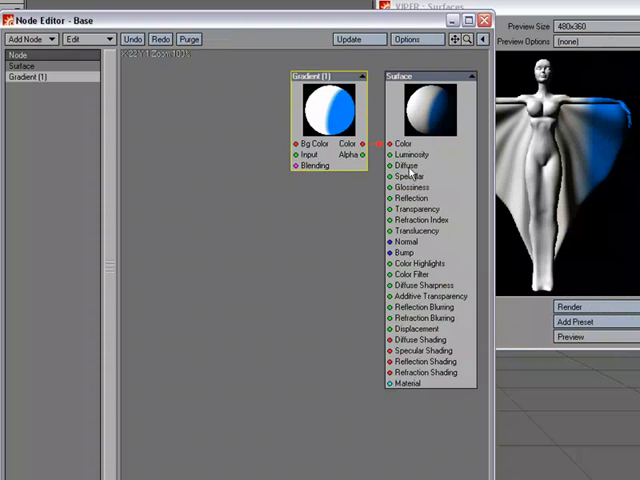
- Add a Spot Info node to the Base surface network
{"action": "left_click", "coordinate": [28, 38]}
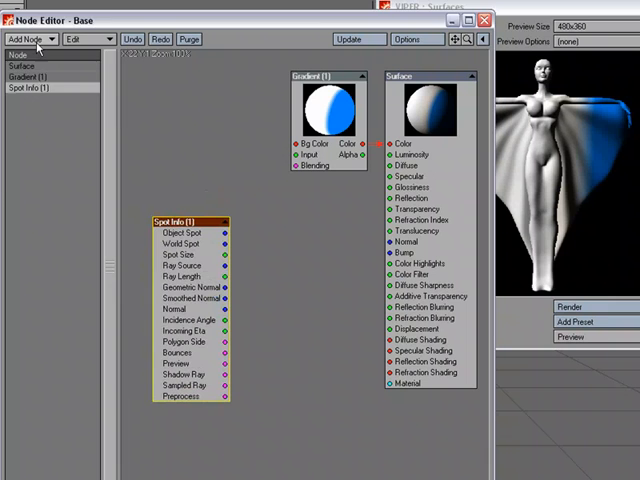
- Add Item Info reading Distance_01 and a Distance node, linking the null's position into Distance
{"action": "left_click", "coordinate": [28, 39]}
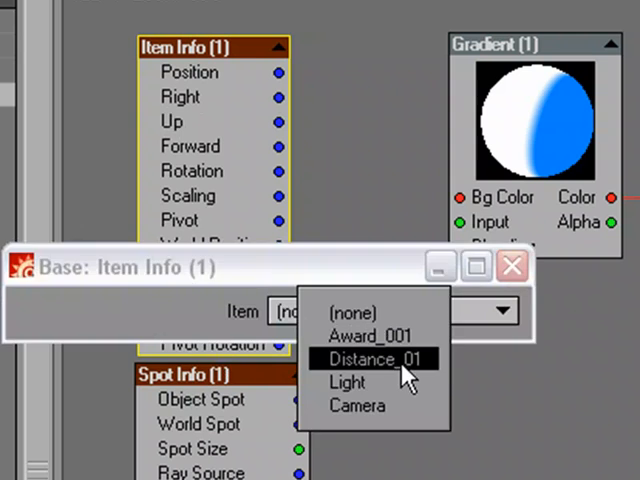
{"action": "left_click", "coordinate": [375, 358]}
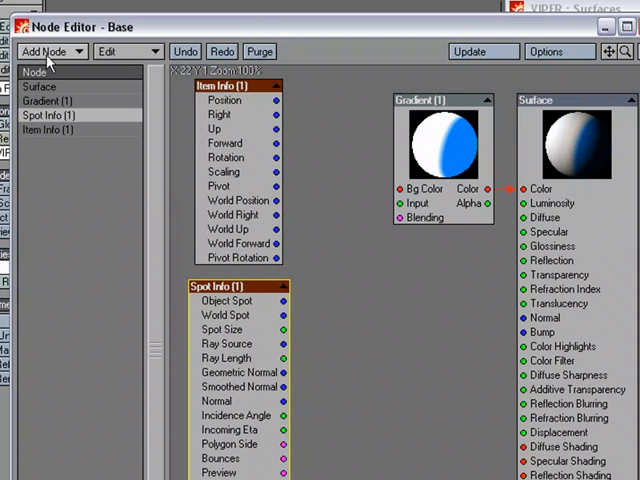
{"action": "left_click", "coordinate": [45, 51]}
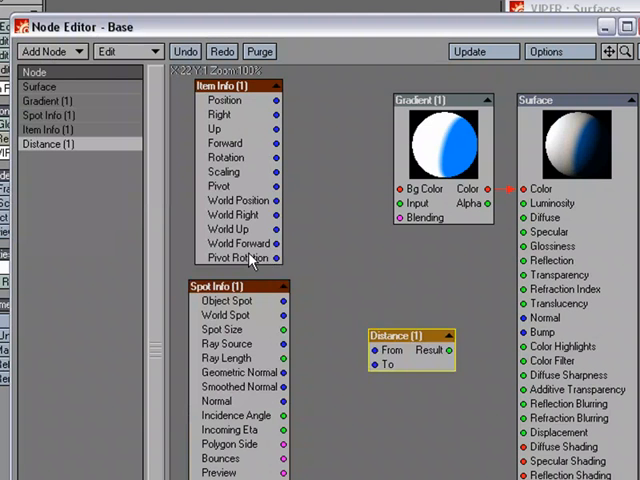
{"action": "left_click_drag", "start_coordinate": [410, 335], "coordinate": [340, 210]}
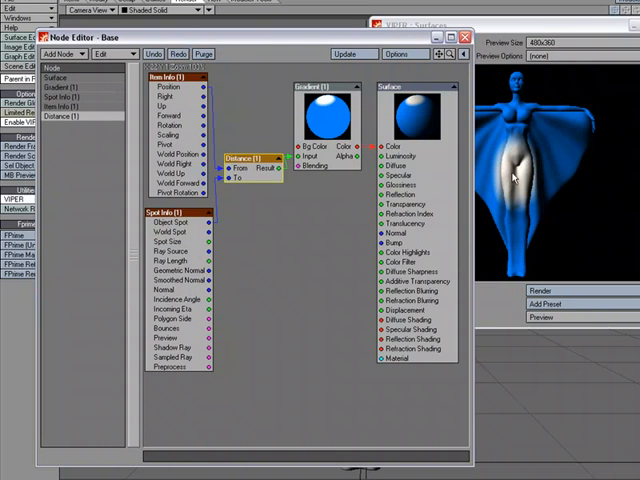
{"action": "mouse_move", "coordinate": [513, 180]}
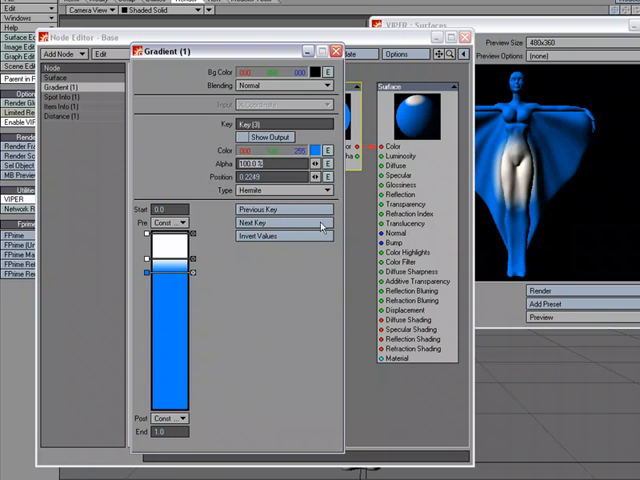
{"action": "mouse_move", "coordinate": [475, 150]}
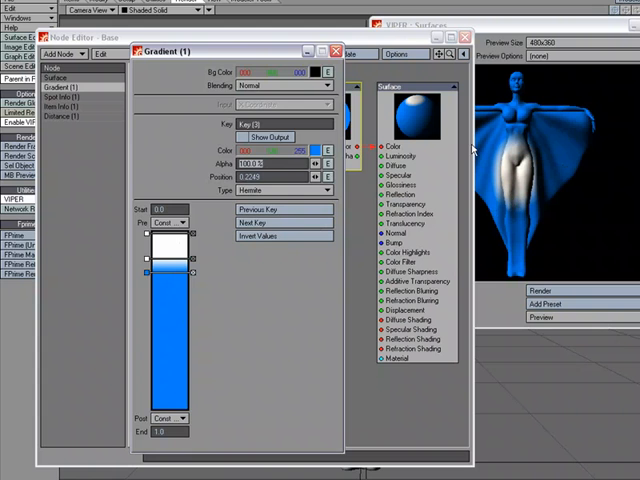
- Close the Node Editor and VIPER preview, returning to the main scene
{"action": "left_click", "coordinate": [337, 51]}
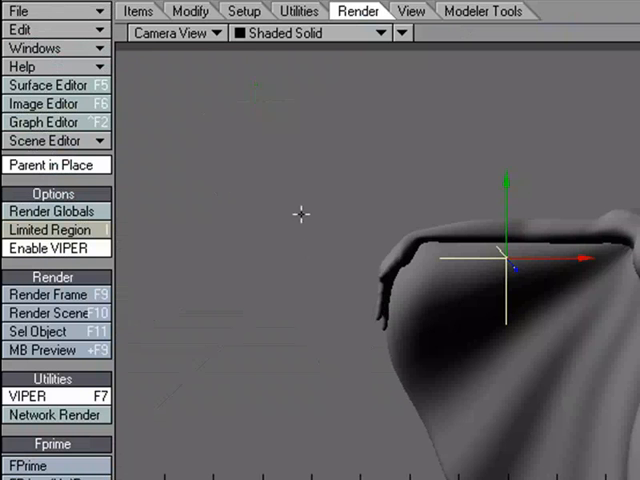
- Clone the Distance_01 null from the Items tab
{"action": "left_click", "coordinate": [138, 11]}
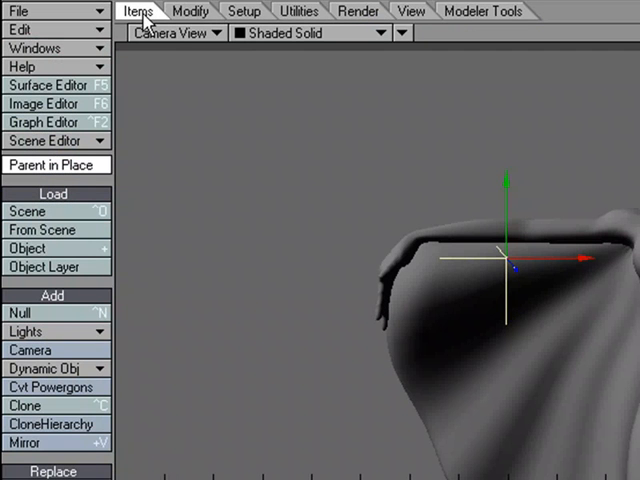
{"action": "left_click", "coordinate": [25, 405]}
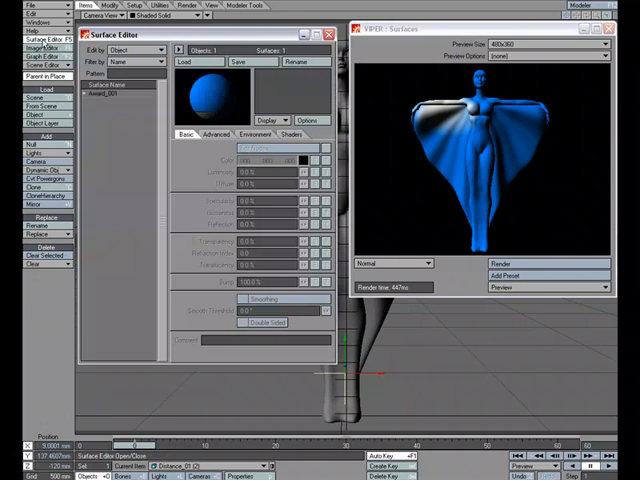
- Open the Node Editor for the Base surface to duplicate its nodes
{"action": "left_click", "coordinate": [98, 103]}
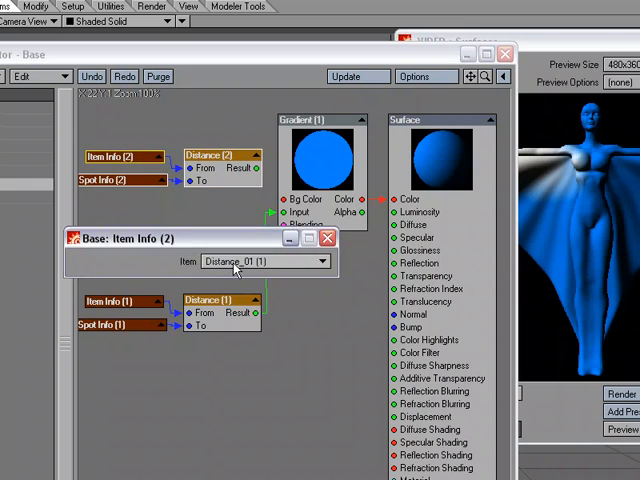
- Point the second Item Info node at the cloned Distance_01 (2) null
{"action": "left_click", "coordinate": [290, 261]}
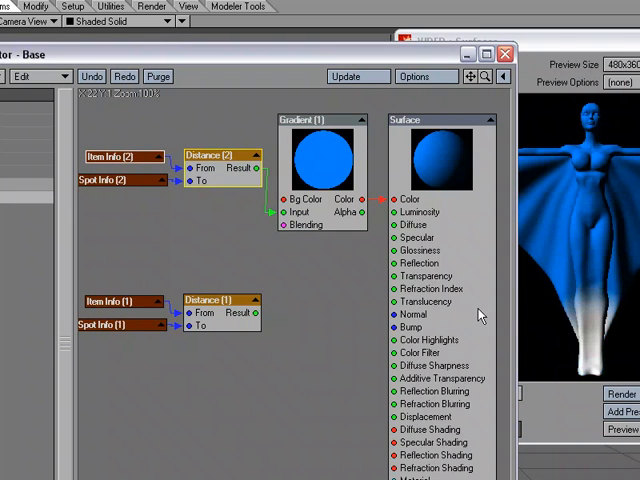
{"action": "mouse_move", "coordinate": [582, 362]}
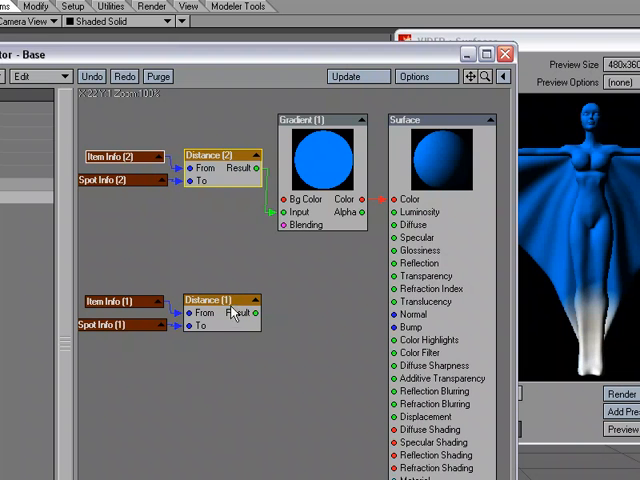
{"action": "mouse_move", "coordinate": [218, 198]}
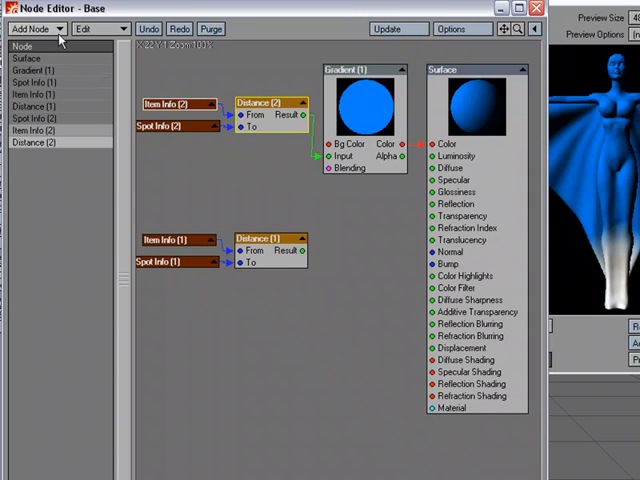
- Add a Math > Scalar > Multiply node to combine both distance results
{"action": "left_click", "coordinate": [35, 28]}
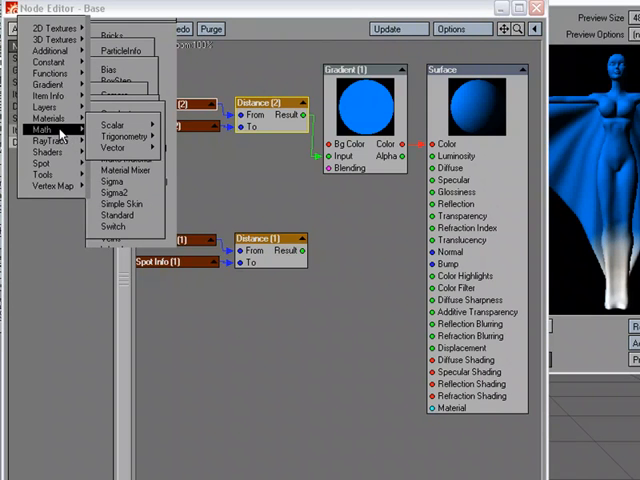
{"action": "mouse_move", "coordinate": [113, 124]}
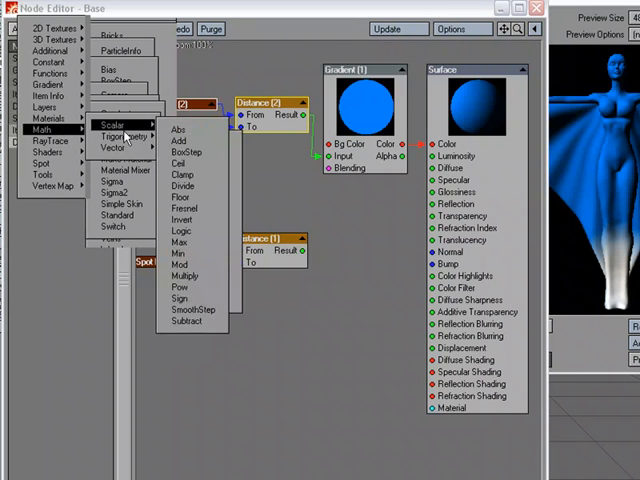
{"action": "left_click", "coordinate": [185, 275]}
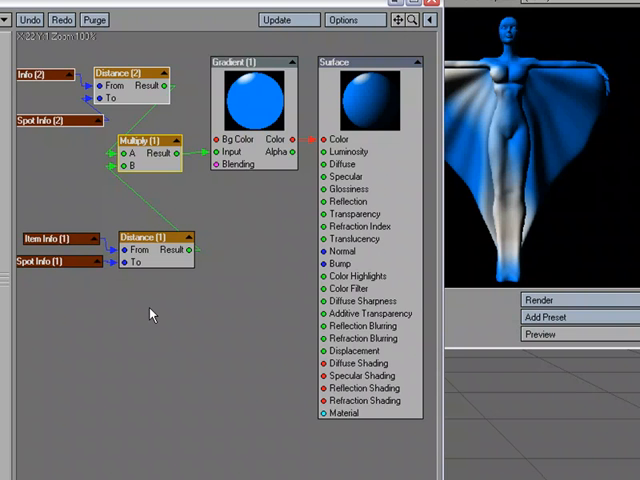
{"action": "mouse_move", "coordinate": [196, 105]}
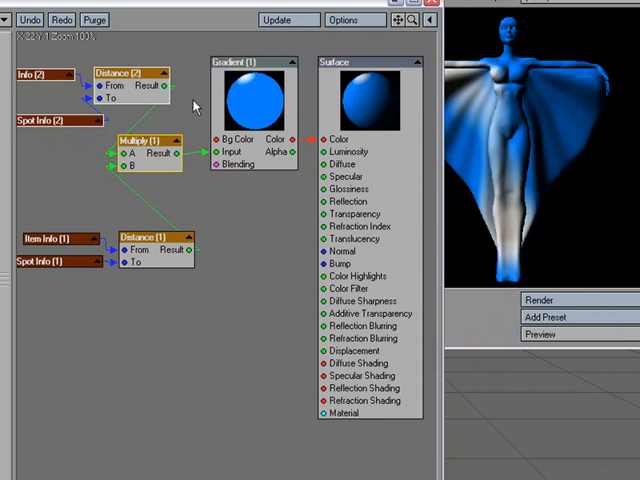